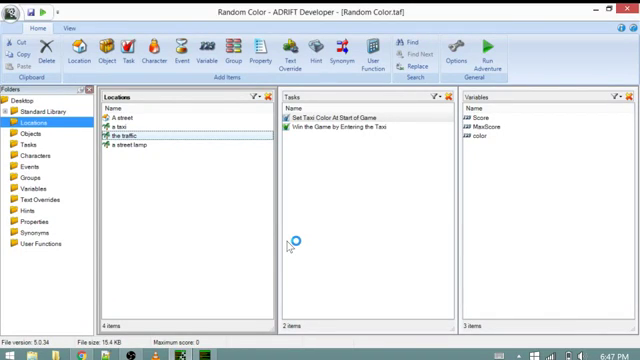
mouse_move(295, 245)
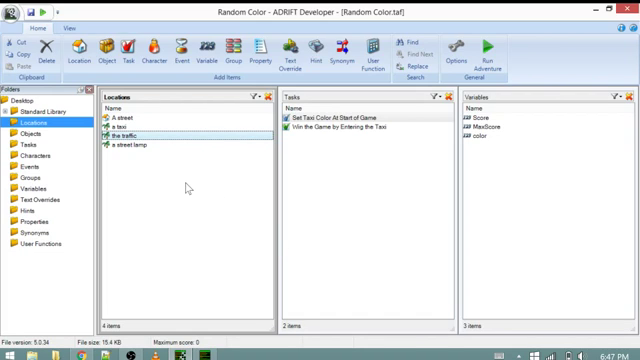
Review the traffic object and the 'Set Taxi Color At Start of Game' task, then run the adventure
double_click(135, 131)
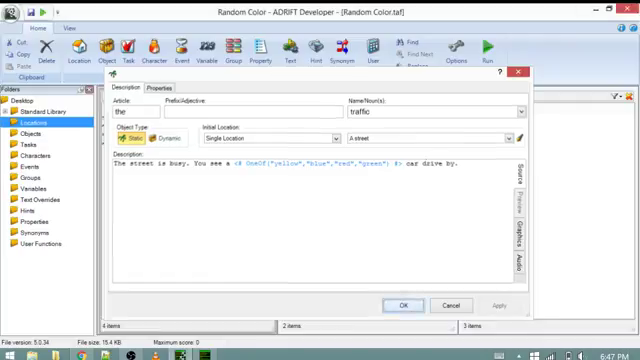
click(399, 305)
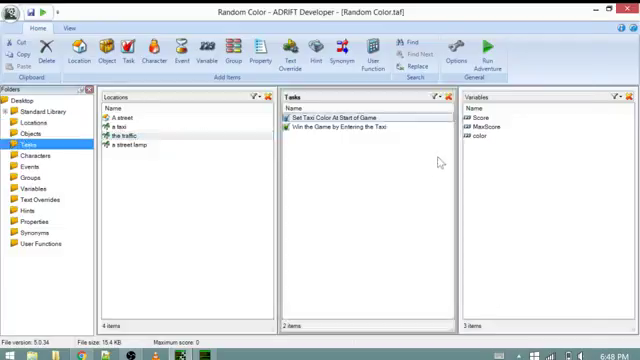
double_click(330, 117)
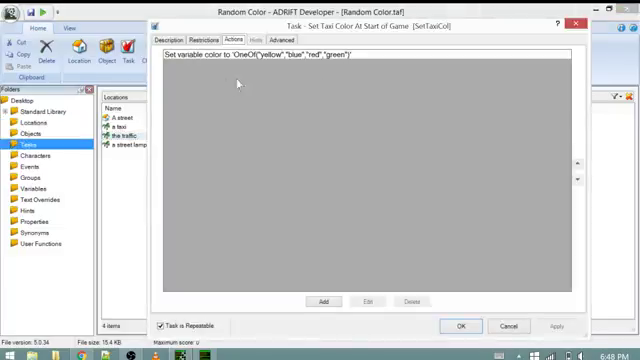
mouse_move(420, 85)
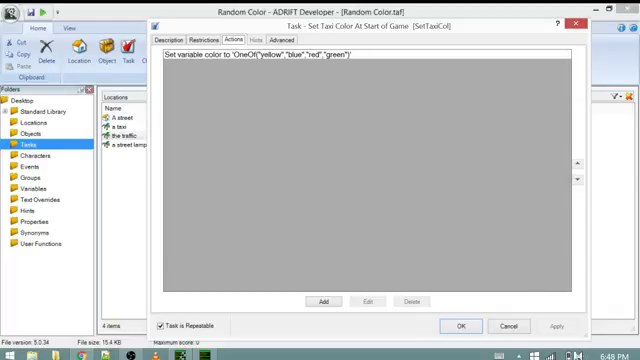
click(460, 327)
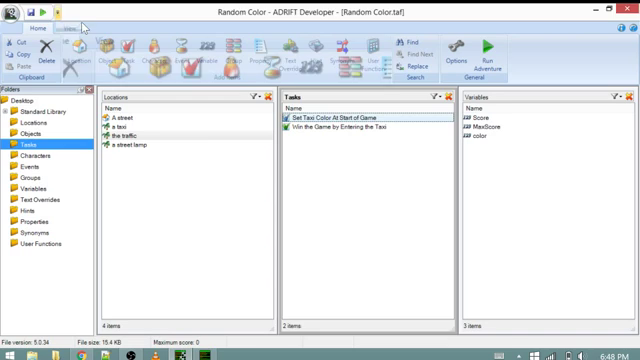
click(70, 28)
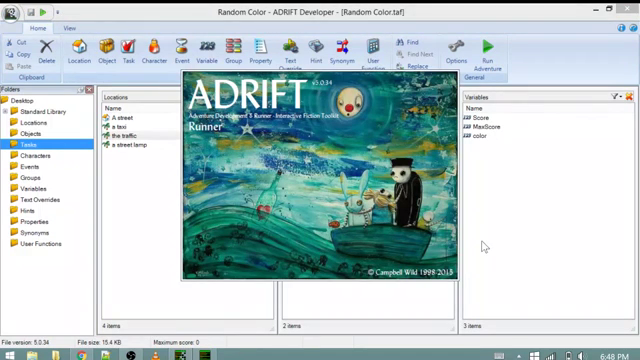
click(486, 54)
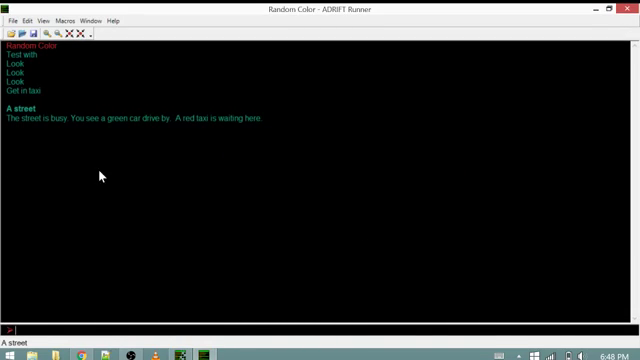
mouse_move(240, 170)
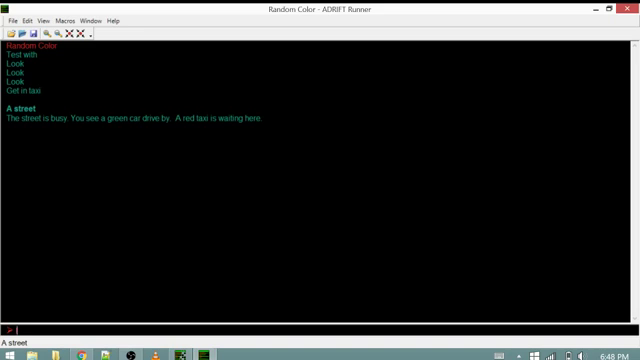
Enter 'look' in Runner to re-describe the street with a differently coloured car
text(look)
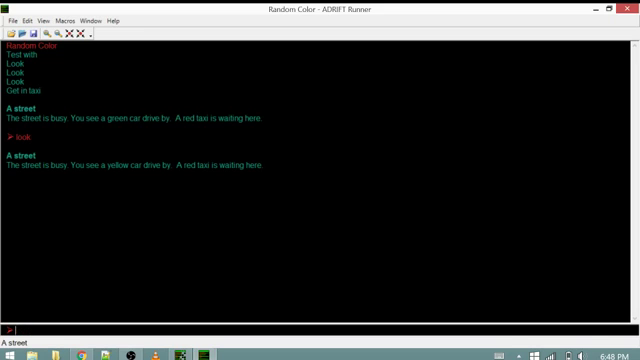